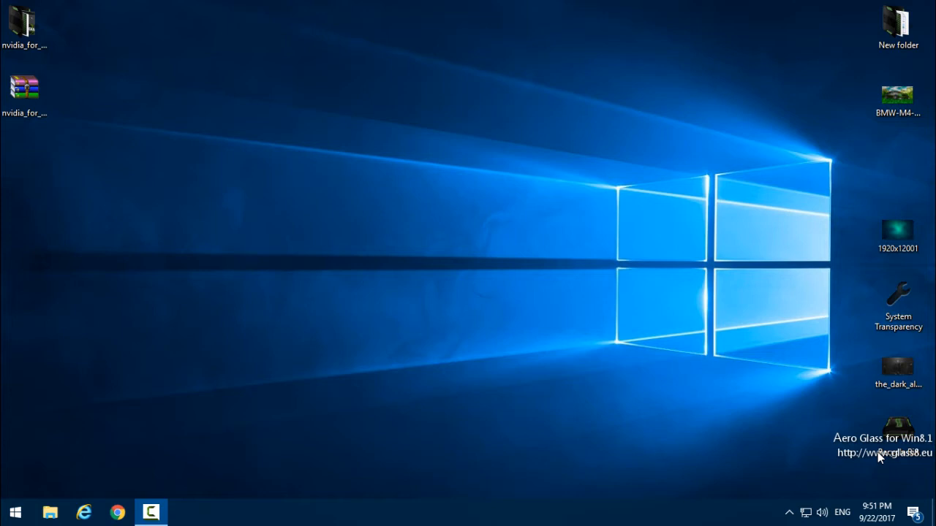
{"action": "mouse_move", "coordinate": [411, 20]}
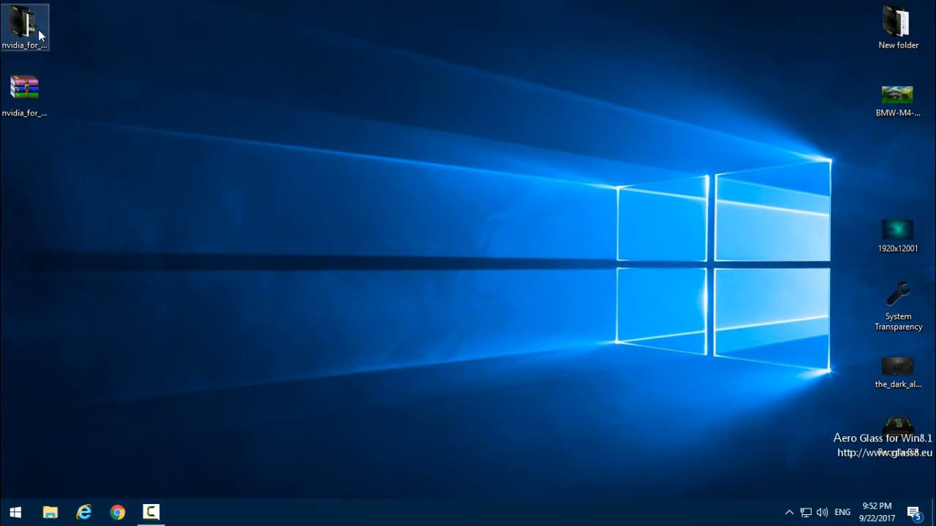
Look inside the downloaded NVIDIA theme folder, then check the About your PC settings page.
{"action": "double_click", "coordinate": [23, 22]}
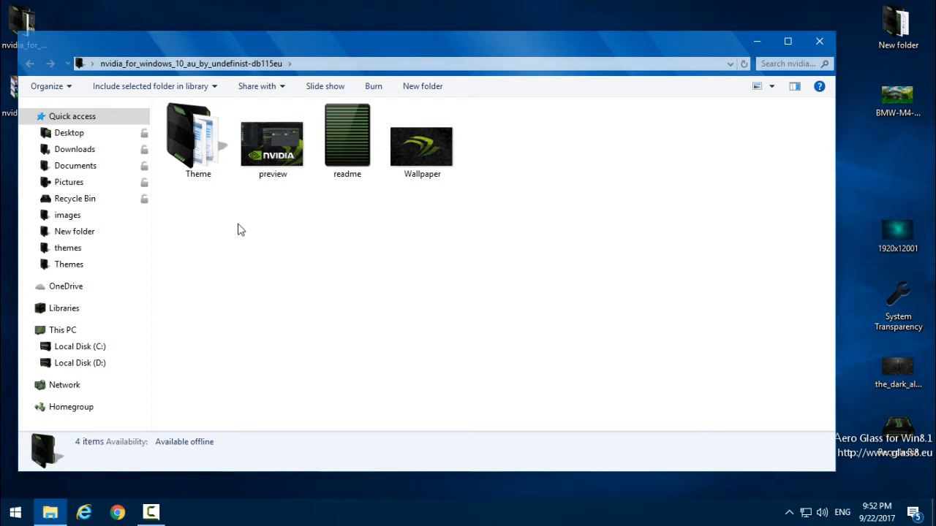
{"action": "mouse_move", "coordinate": [283, 170]}
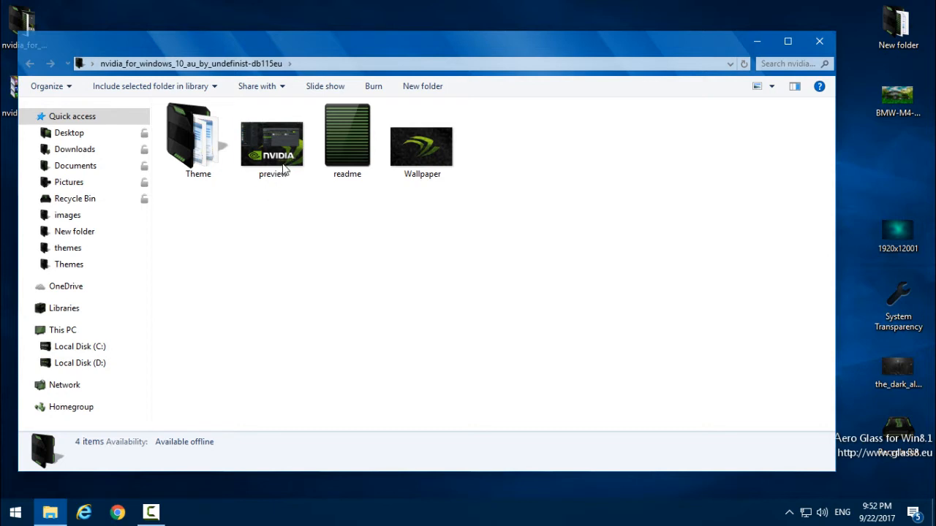
{"action": "left_click_drag", "start_coordinate": [424, 40], "coordinate": [389, 38]}
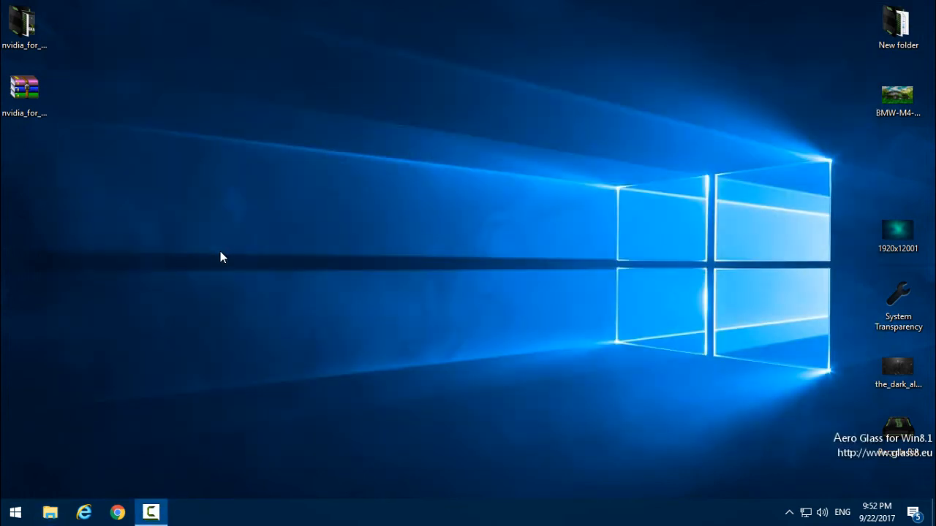
{"action": "mouse_move", "coordinate": [217, 252]}
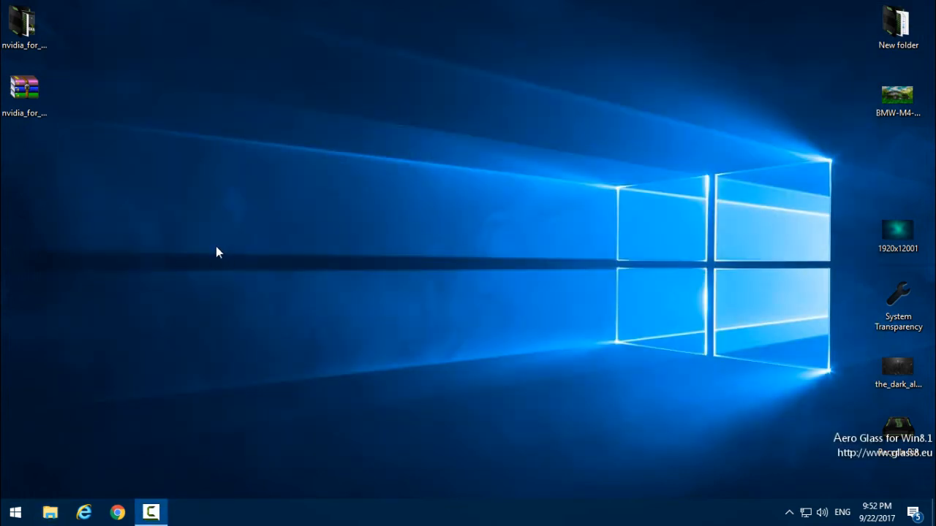
{"action": "left_click", "coordinate": [15, 512]}
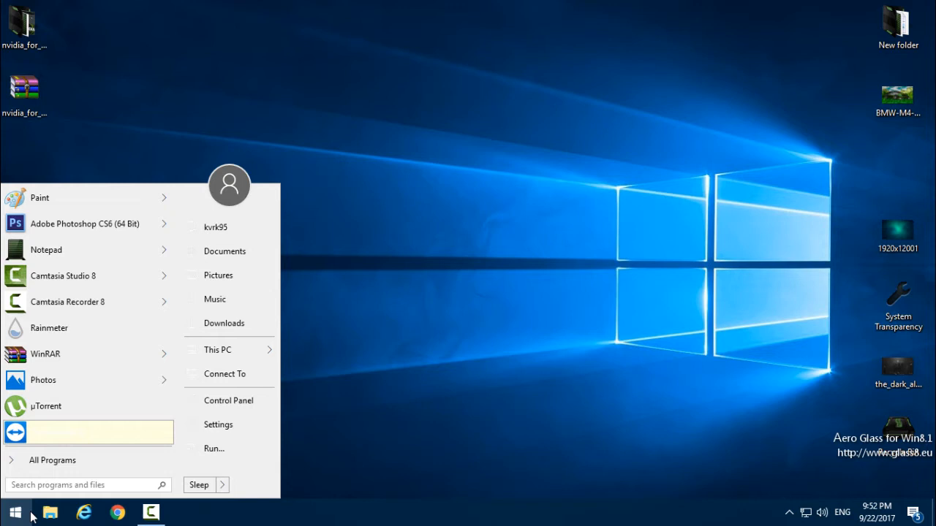
{"action": "type", "text": "about"}
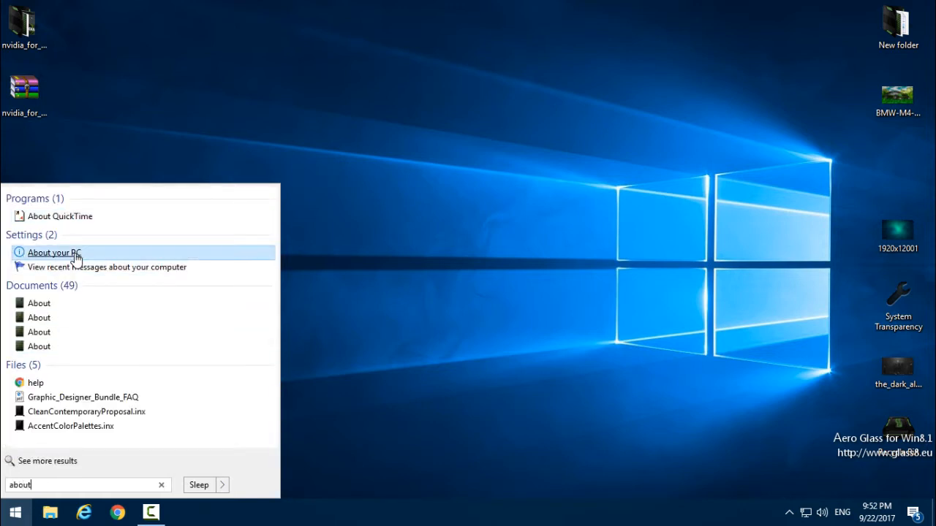
{"action": "left_click", "coordinate": [53, 252]}
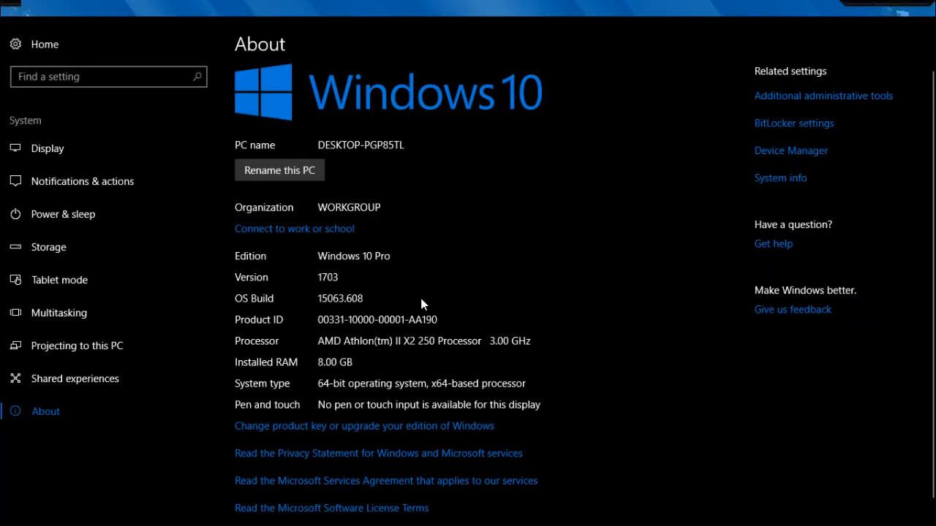
{"action": "mouse_move", "coordinate": [245, 285]}
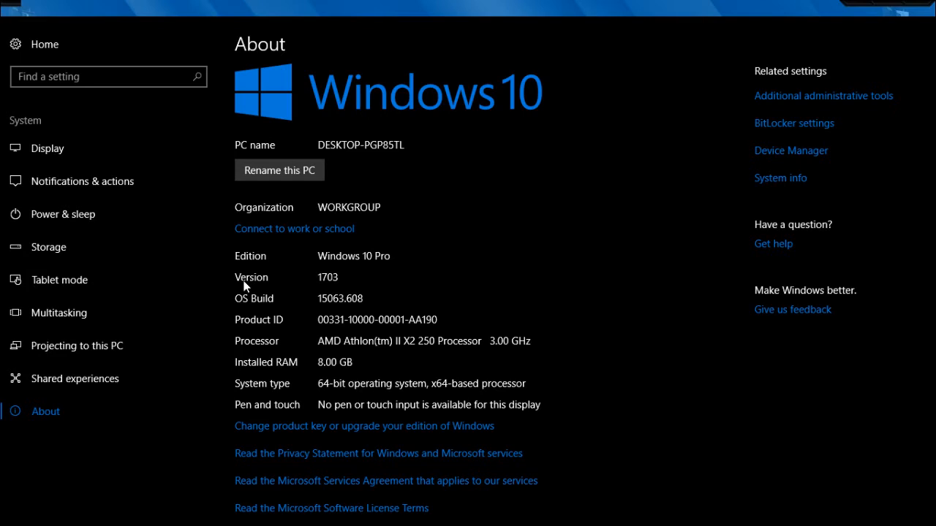
{"action": "mouse_move", "coordinate": [818, 97]}
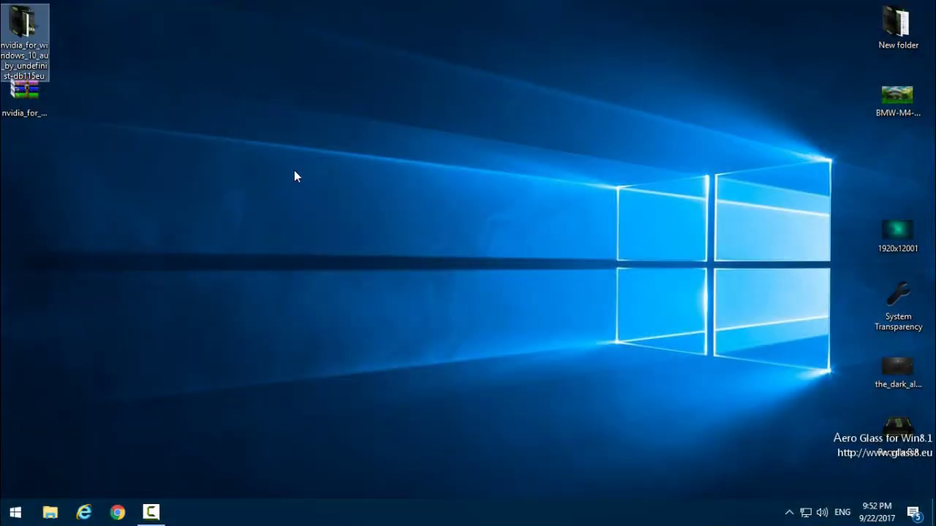
Review the readme and Wallpaper image in the NVIDIA download and enter its Theme subfolder.
{"action": "left_click", "coordinate": [23, 26]}
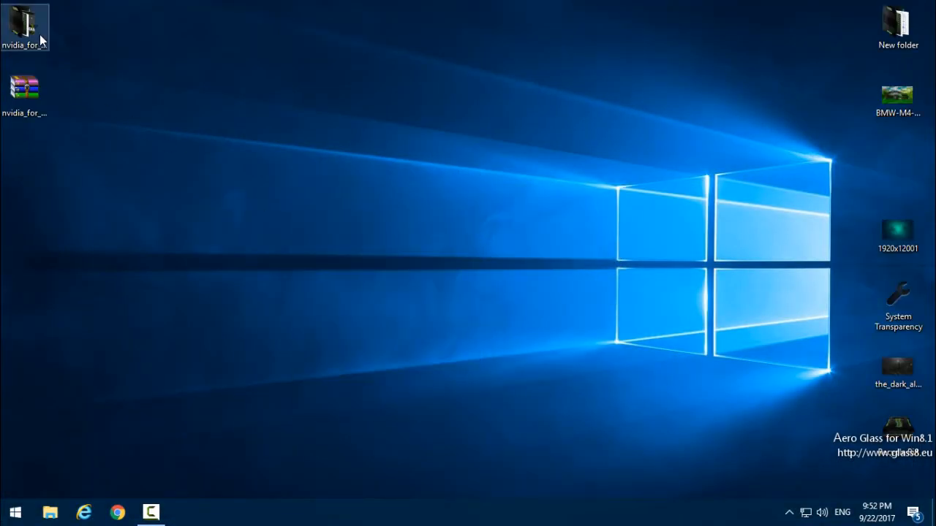
{"action": "double_click", "coordinate": [23, 23]}
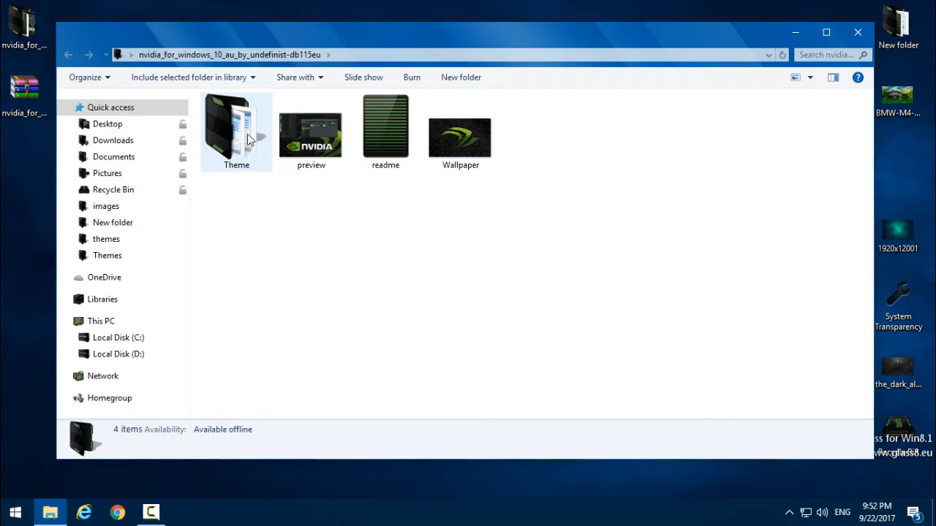
{"action": "left_click", "coordinate": [386, 131]}
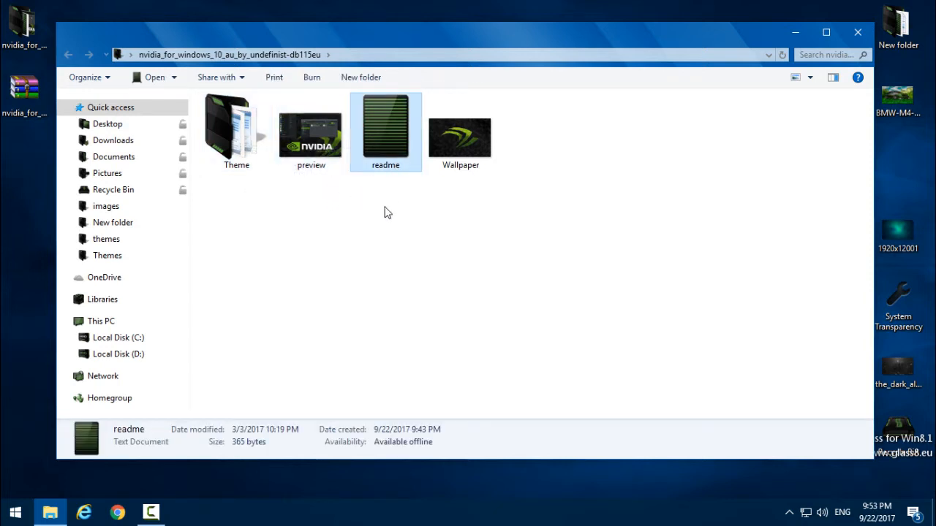
{"action": "left_click", "coordinate": [292, 205]}
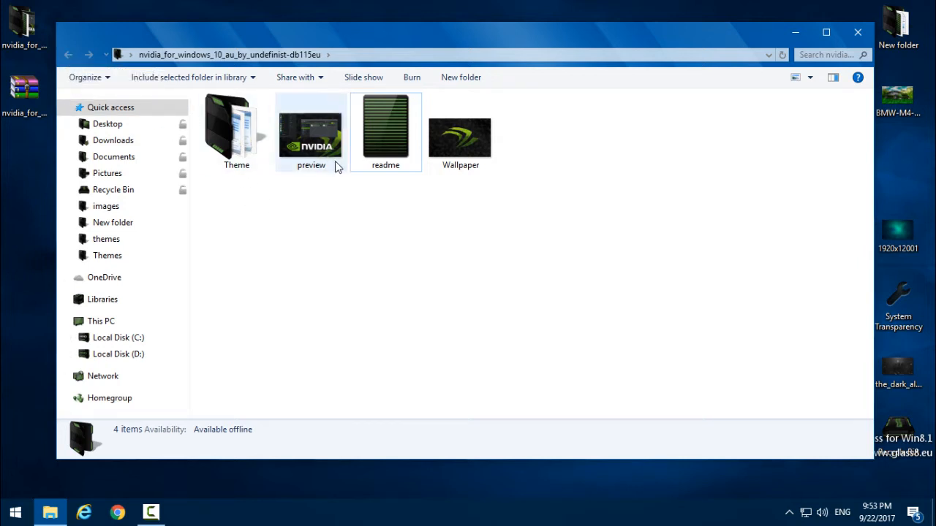
{"action": "left_click", "coordinate": [459, 134]}
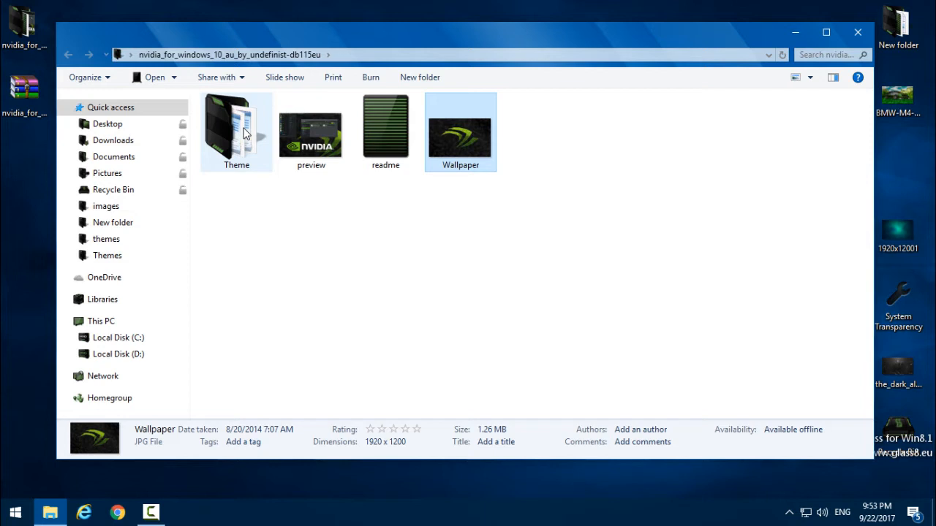
{"action": "double_click", "coordinate": [236, 132]}
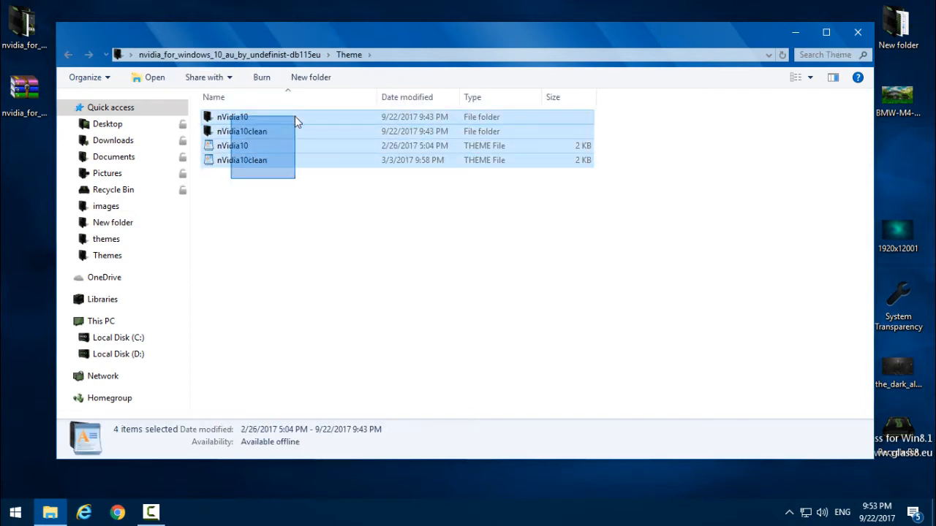
Copy the four theme items into C:\Windows\Resources\Themes, replacing duplicates, and close Explorer.
{"action": "left_click", "coordinate": [101, 322]}
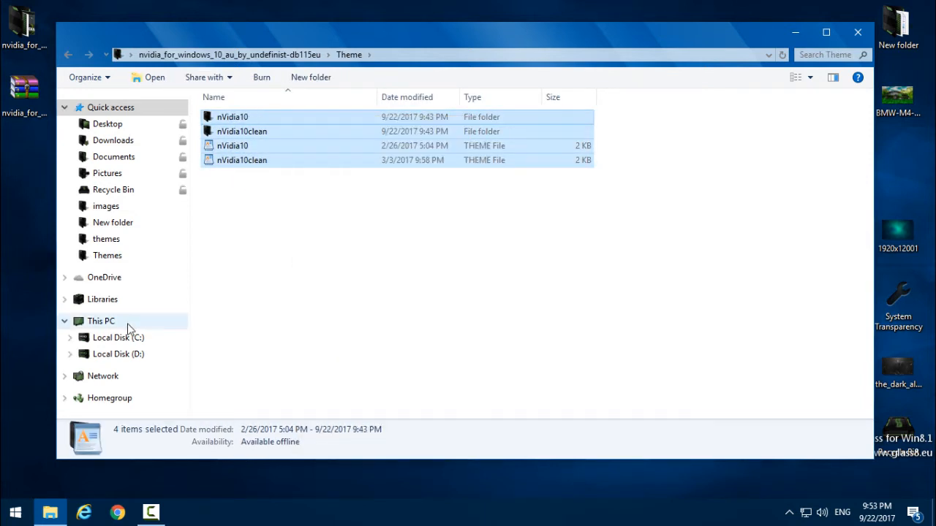
{"action": "left_click", "coordinate": [101, 322]}
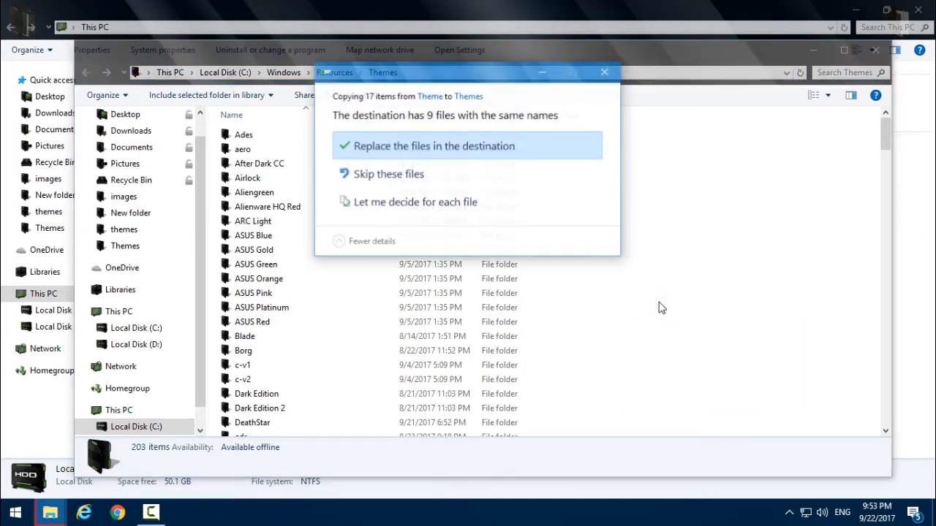
{"action": "mouse_move", "coordinate": [402, 174]}
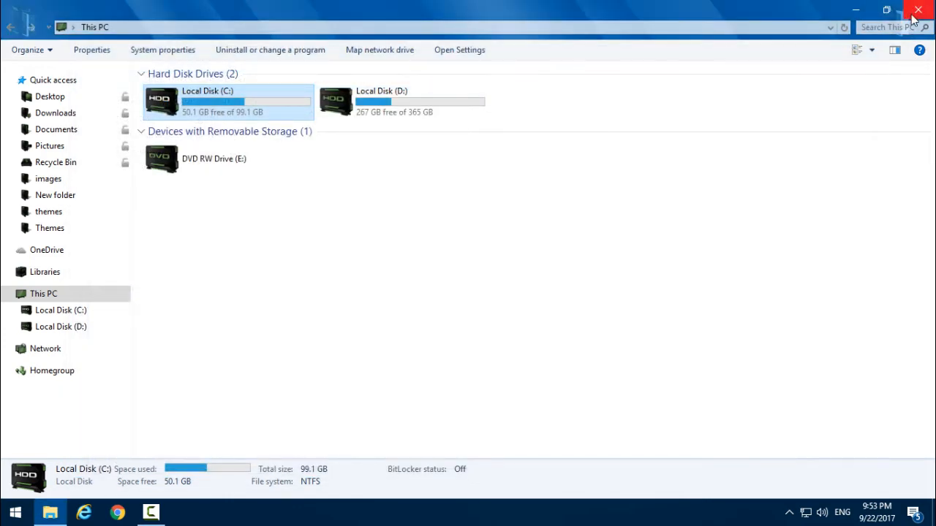
{"action": "mouse_move", "coordinate": [918, 10]}
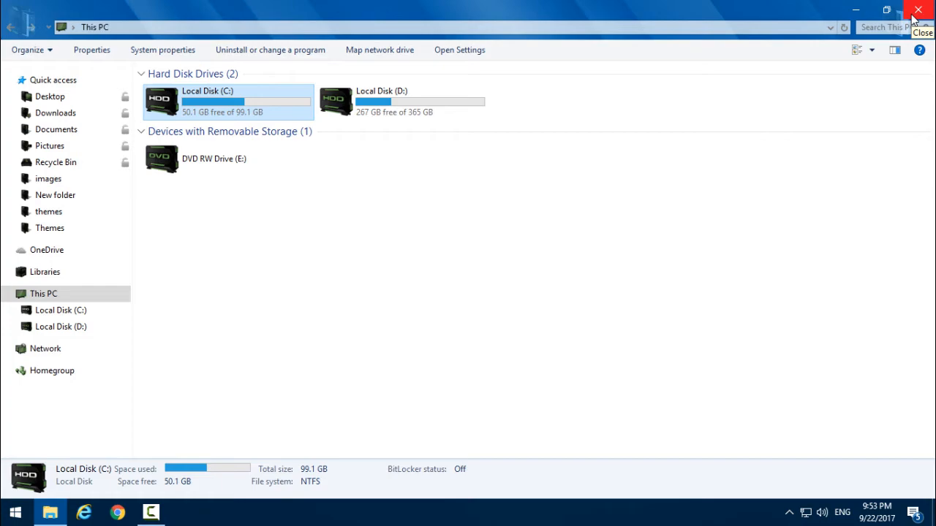
{"action": "left_click", "coordinate": [918, 10]}
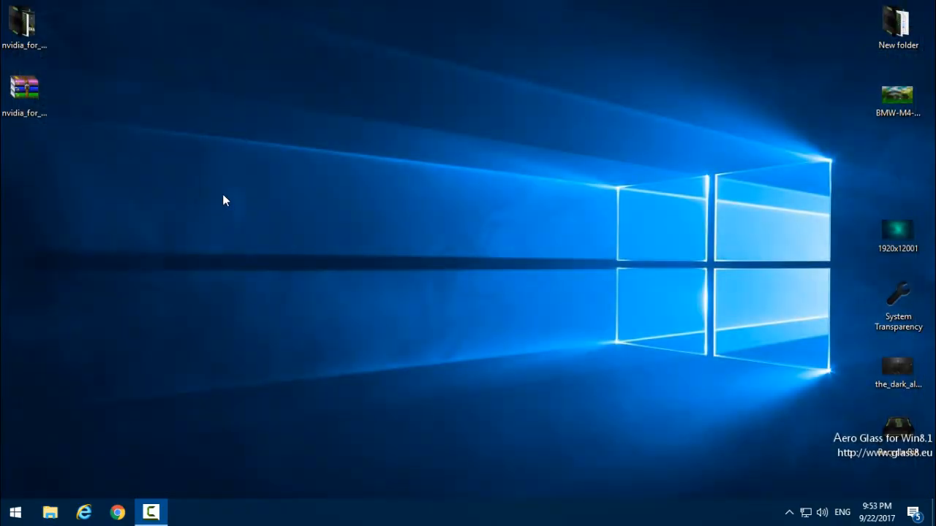
From desktop Personalize > Themes, scroll to the nVidia10 entry and apply it.
{"action": "right_click", "coordinate": [225, 202]}
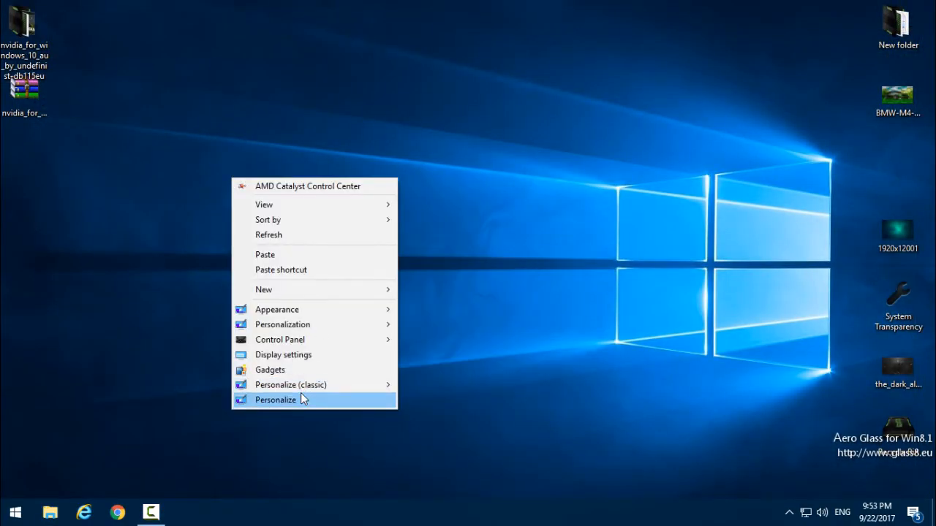
{"action": "left_click", "coordinate": [275, 400]}
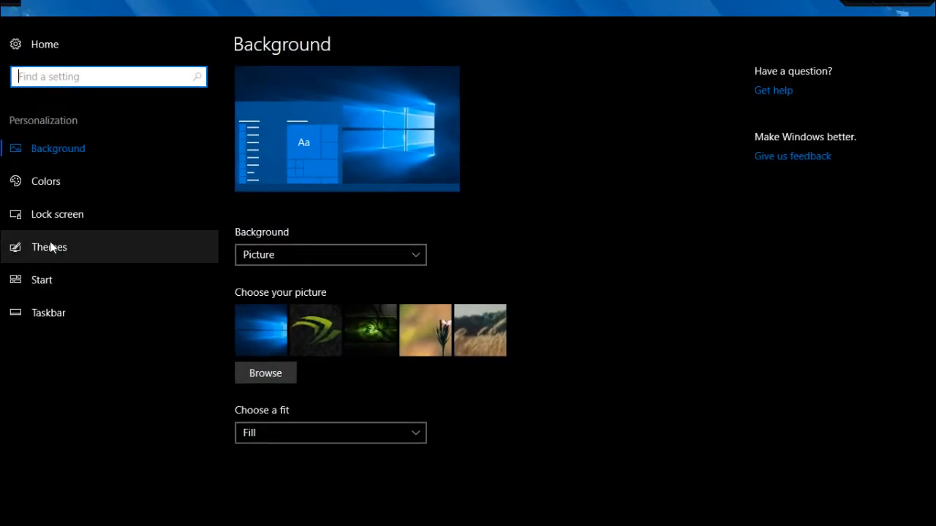
{"action": "left_click", "coordinate": [49, 246]}
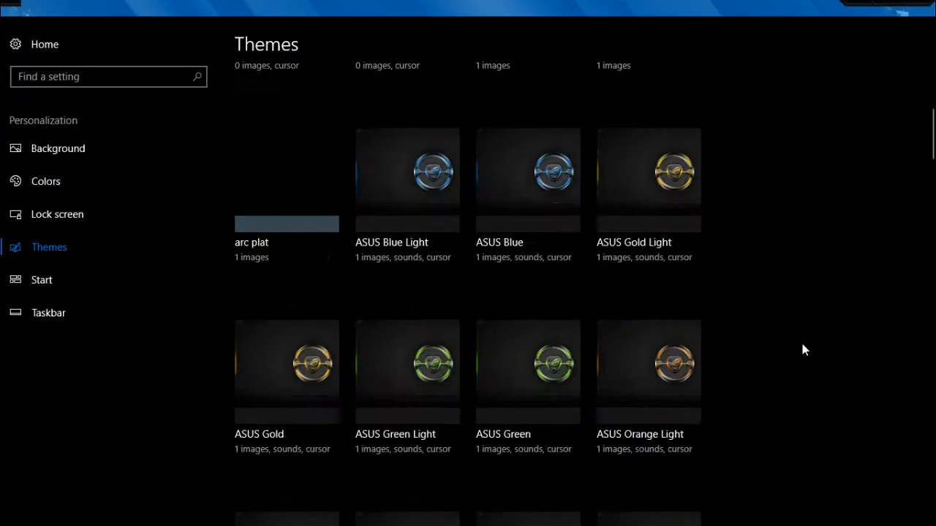
{"action": "scroll", "scroll_direction": "up", "scroll_amount": 3}
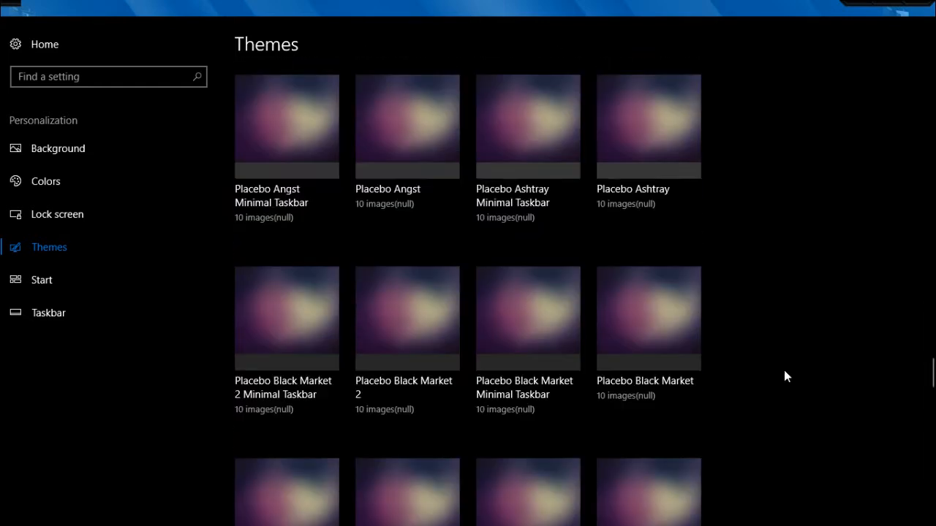
{"action": "scroll", "scroll_direction": "up", "scroll_amount": 3}
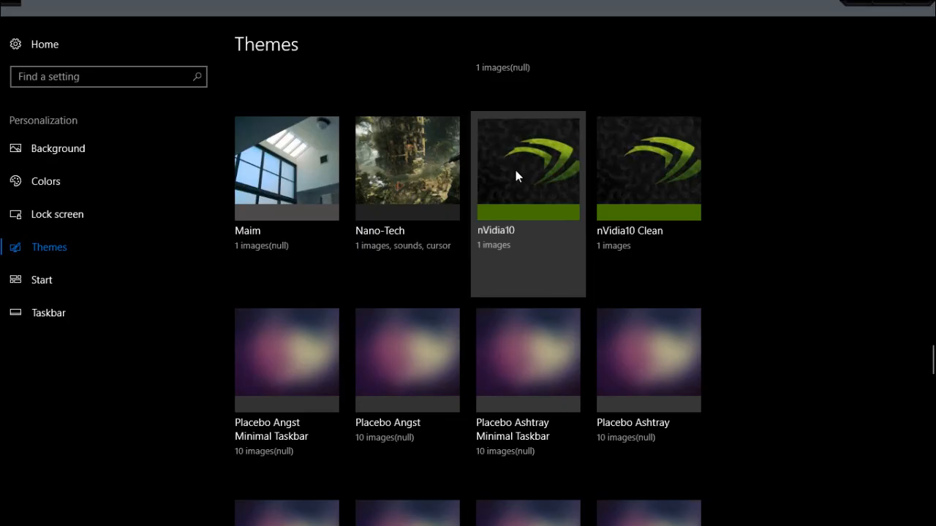
{"action": "left_click", "coordinate": [527, 167]}
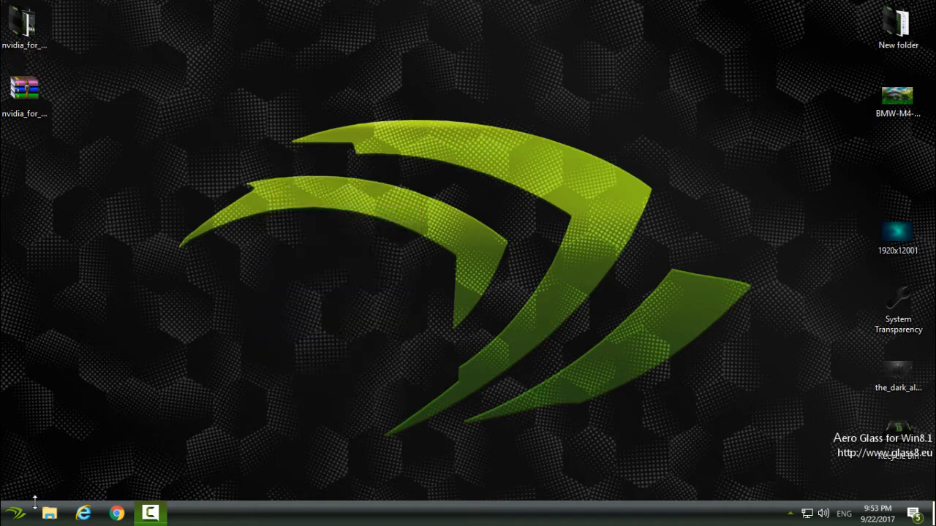
Show This PC's drives in the dark green NVIDIA-styled Explorer, then close it to the desktop.
{"action": "left_click", "coordinate": [15, 513]}
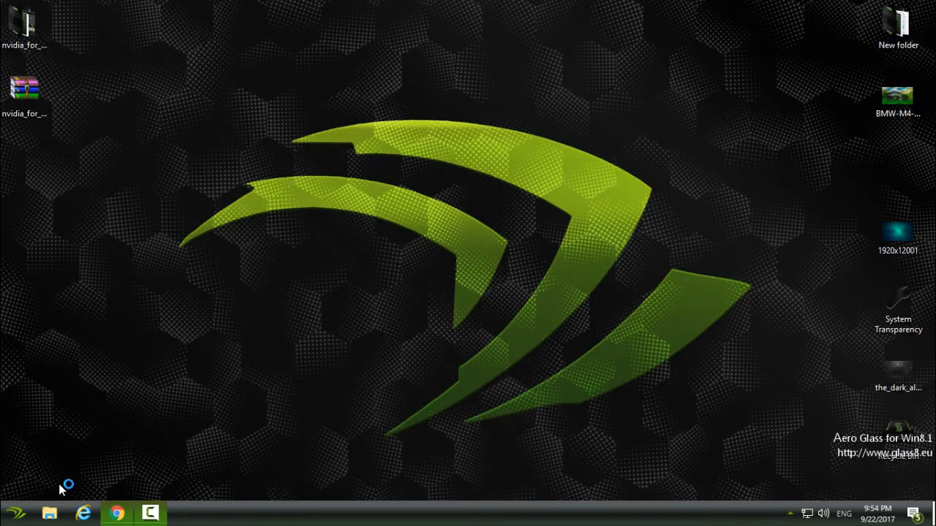
{"action": "left_click", "coordinate": [50, 512]}
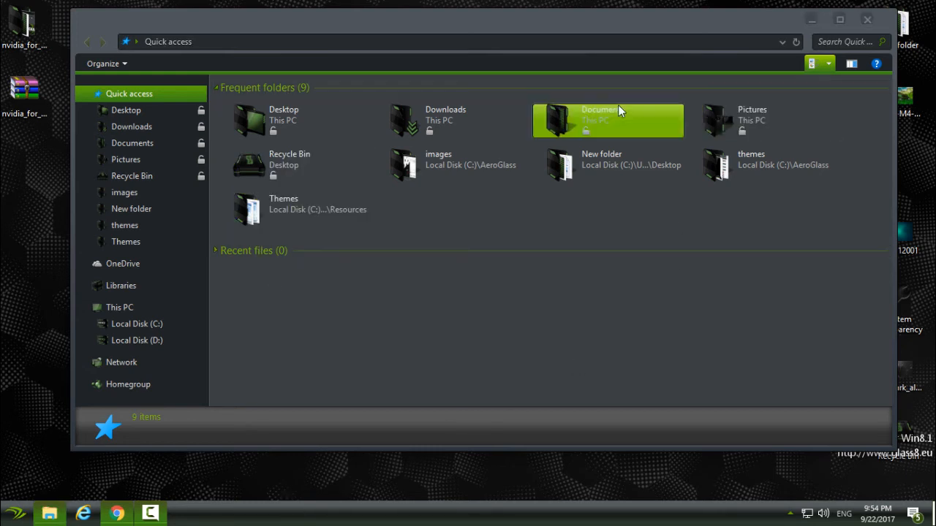
{"action": "left_click", "coordinate": [120, 307]}
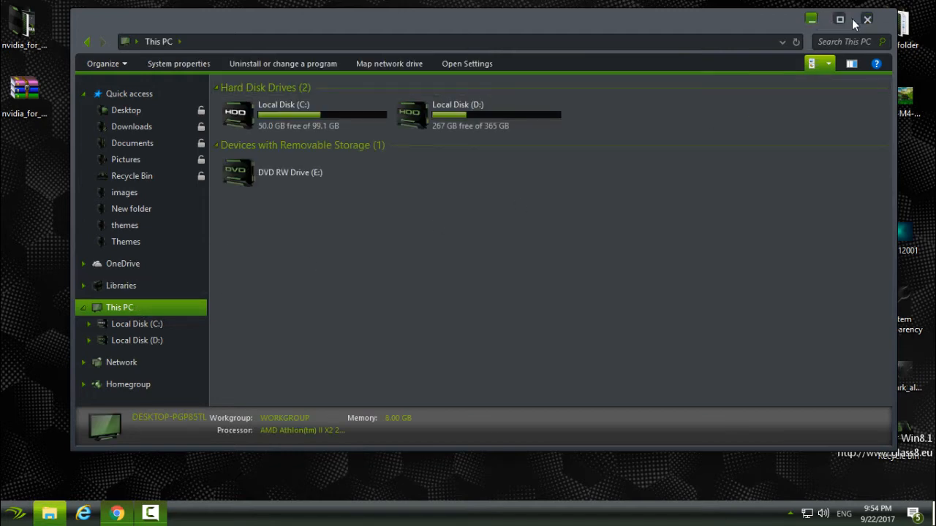
{"action": "mouse_move", "coordinate": [867, 19]}
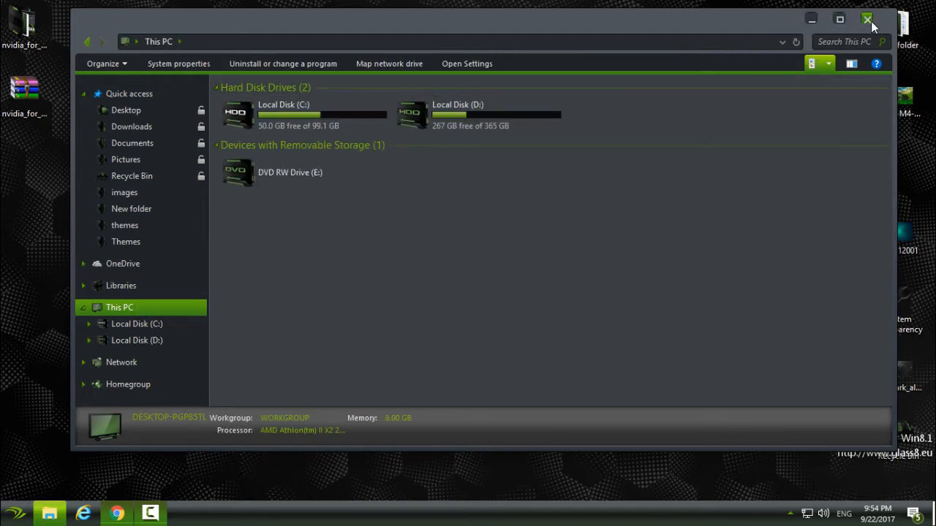
{"action": "left_click", "coordinate": [867, 19]}
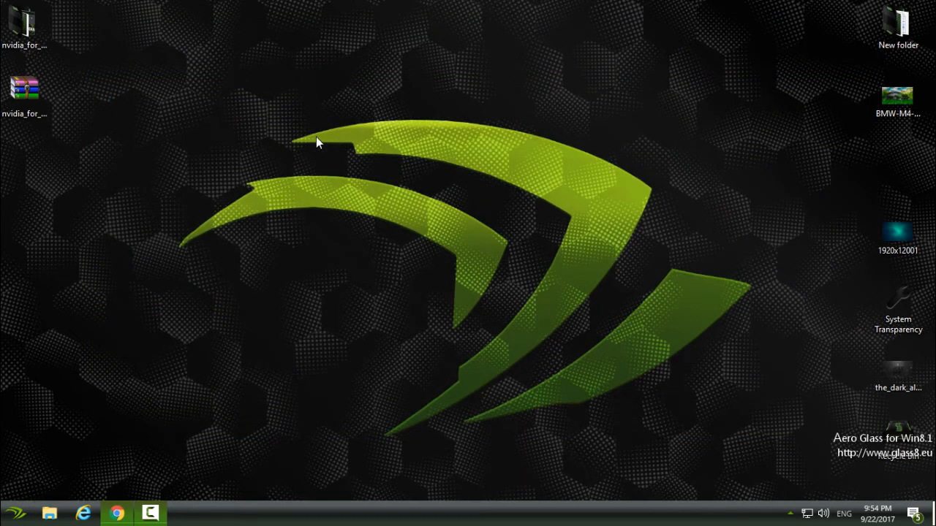
{"action": "mouse_move", "coordinate": [364, 202]}
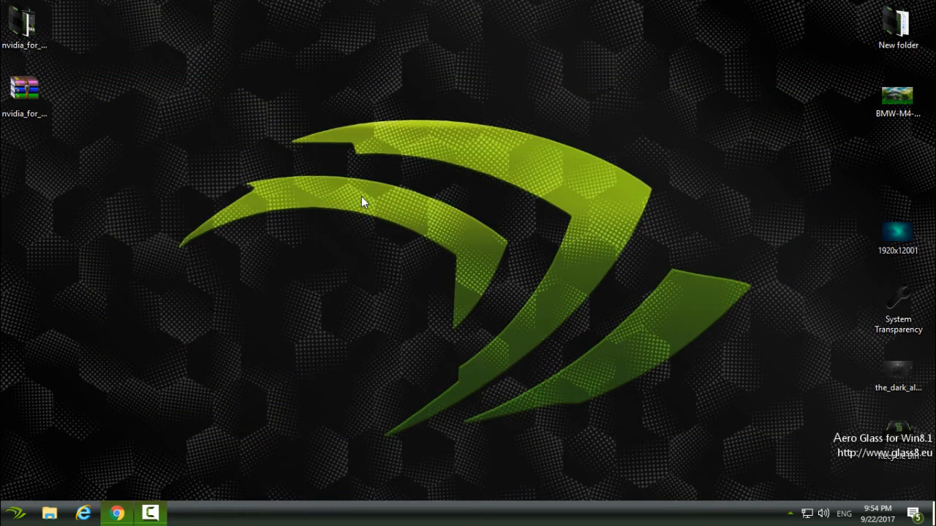
{"action": "mouse_move", "coordinate": [363, 204]}
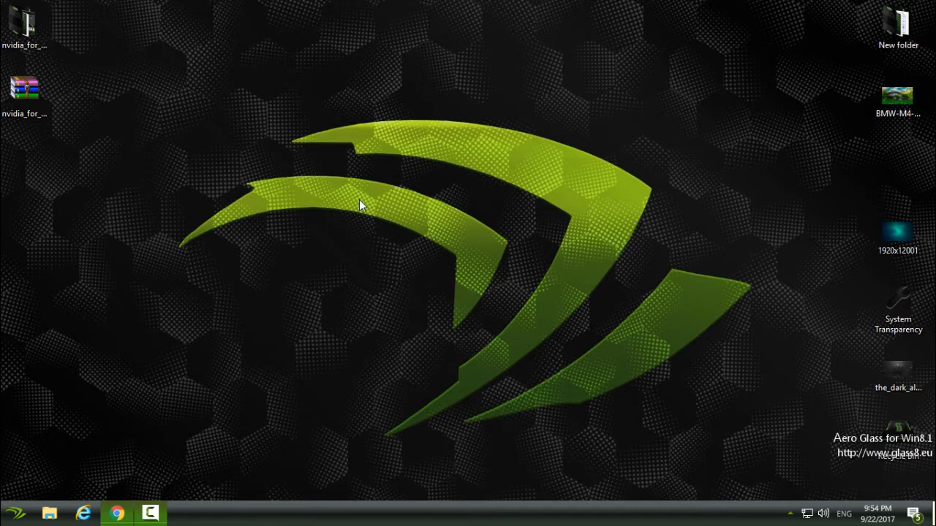
{"action": "mouse_move", "coordinate": [148, 427]}
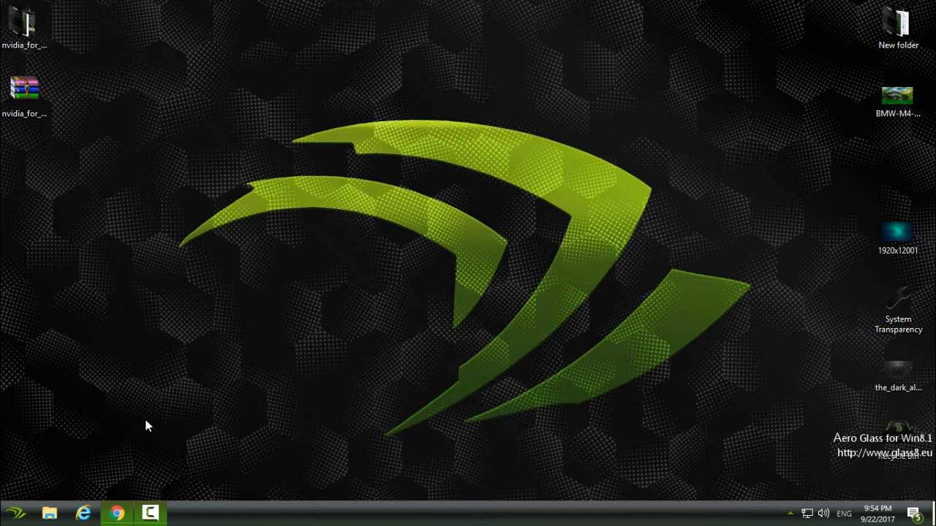
{"action": "left_click", "coordinate": [15, 513]}
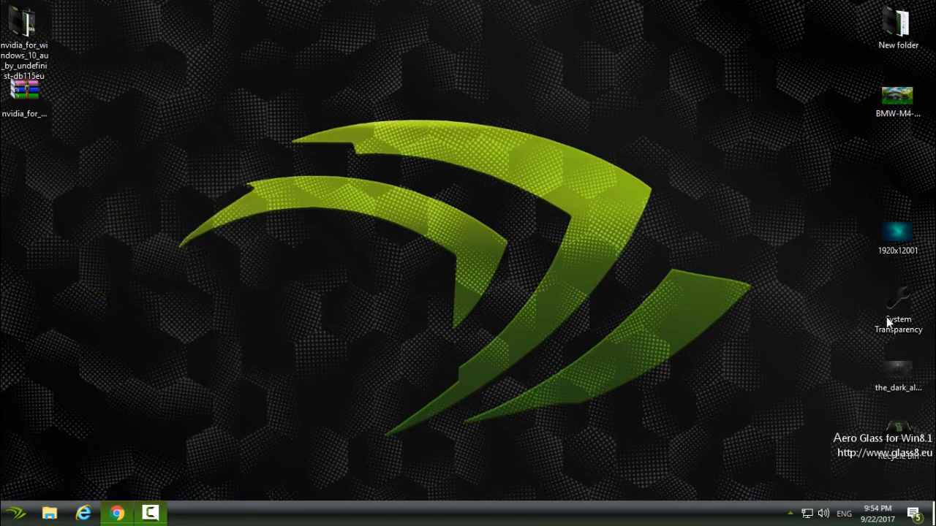
Apply System Transparency from the tray overflow, verify the translucent Explorer window, and close it.
{"action": "left_click", "coordinate": [789, 513]}
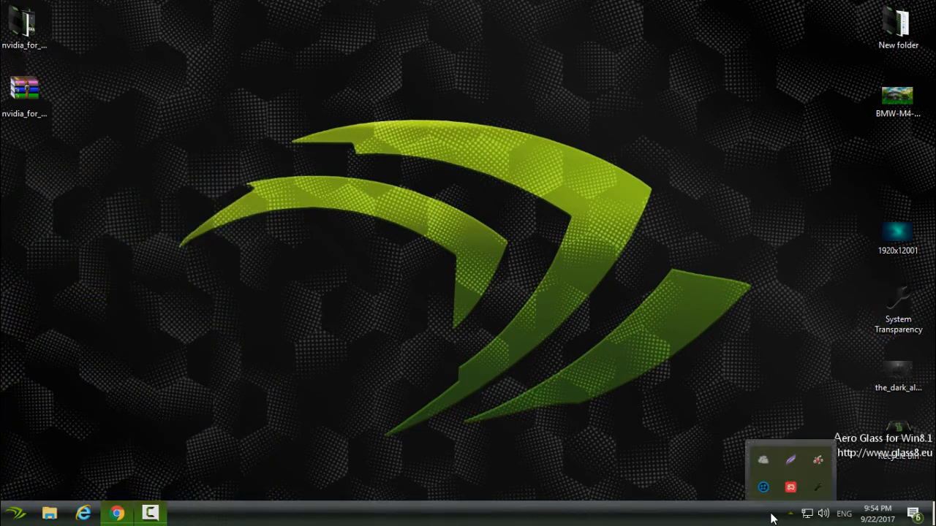
{"action": "mouse_move", "coordinate": [886, 477]}
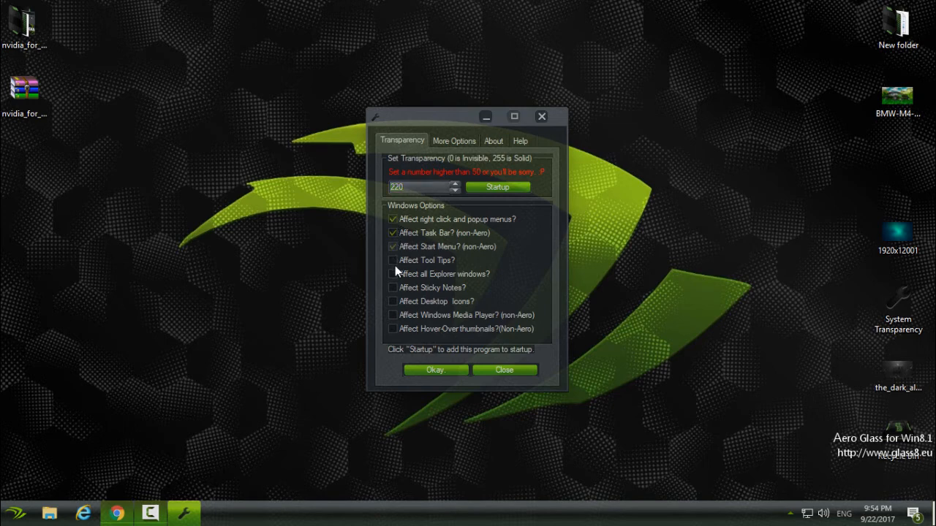
{"action": "left_click", "coordinate": [391, 274]}
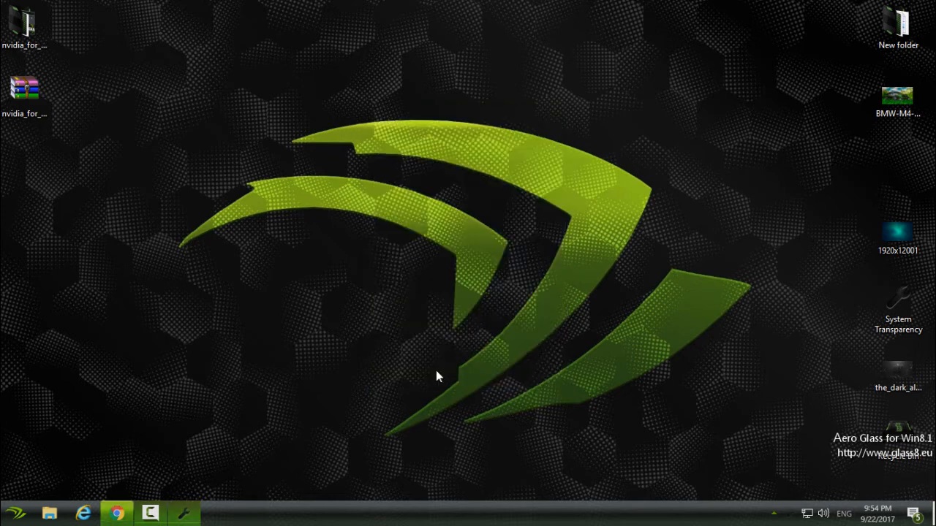
{"action": "left_click", "coordinate": [49, 512]}
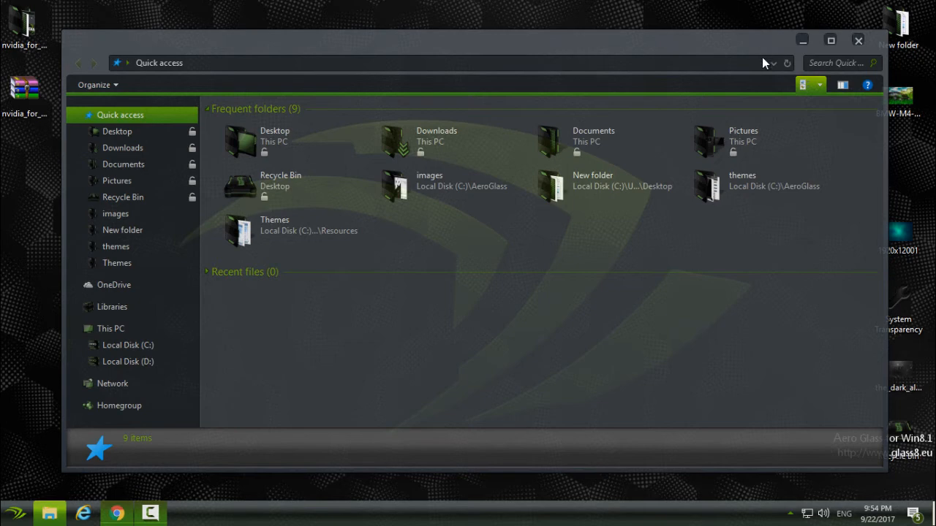
{"action": "mouse_move", "coordinate": [858, 41]}
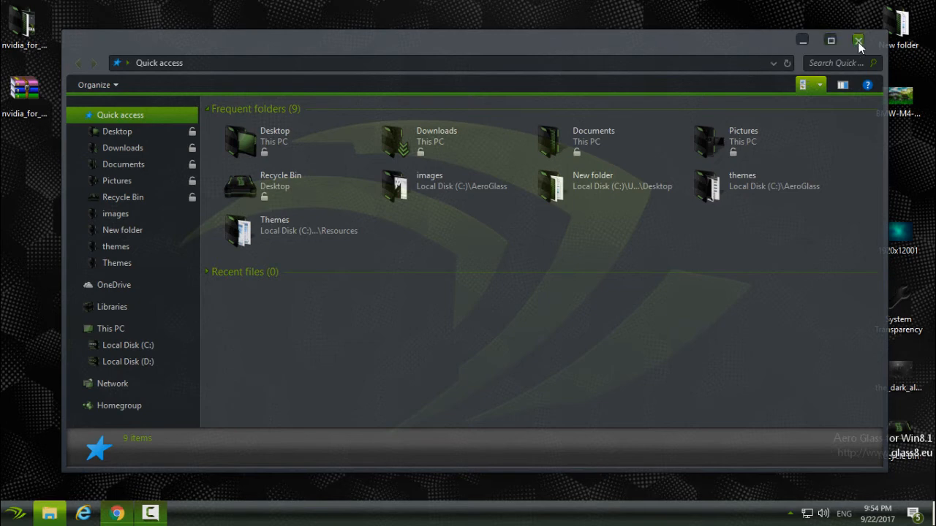
{"action": "left_click", "coordinate": [858, 41]}
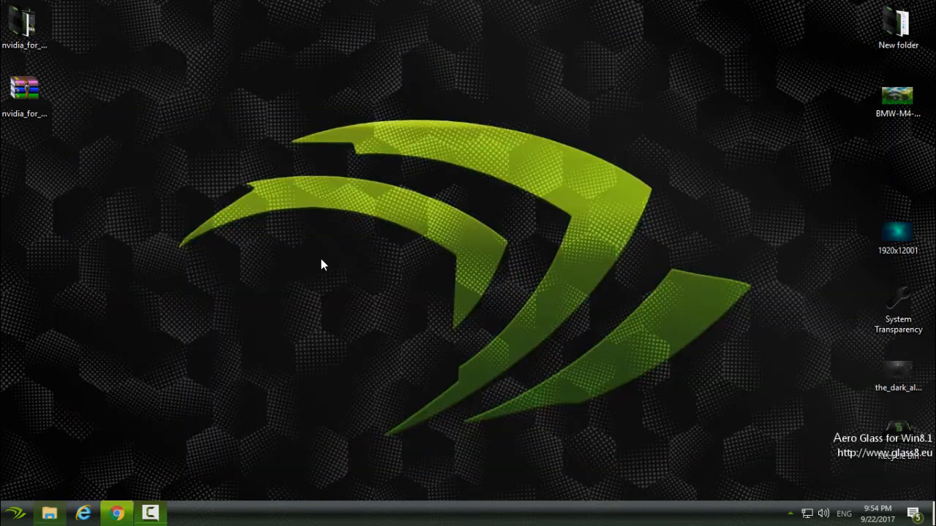
{"action": "left_click", "coordinate": [14, 514]}
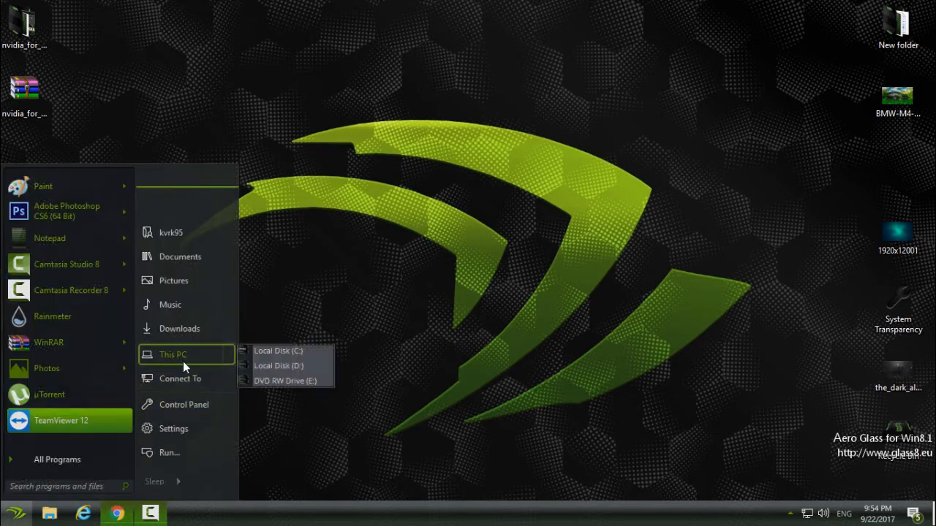
{"action": "mouse_move", "coordinate": [222, 357]}
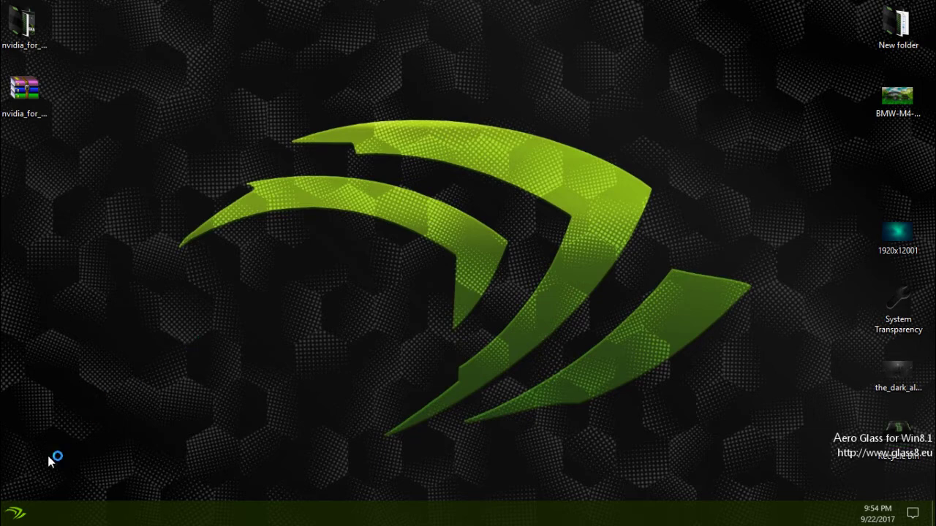
{"action": "left_click", "coordinate": [13, 513]}
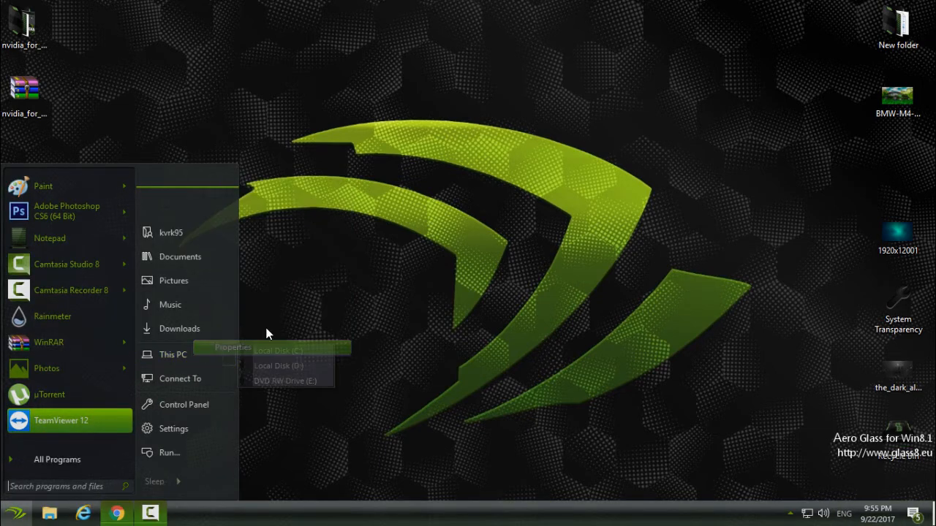
{"action": "left_click", "coordinate": [233, 348]}
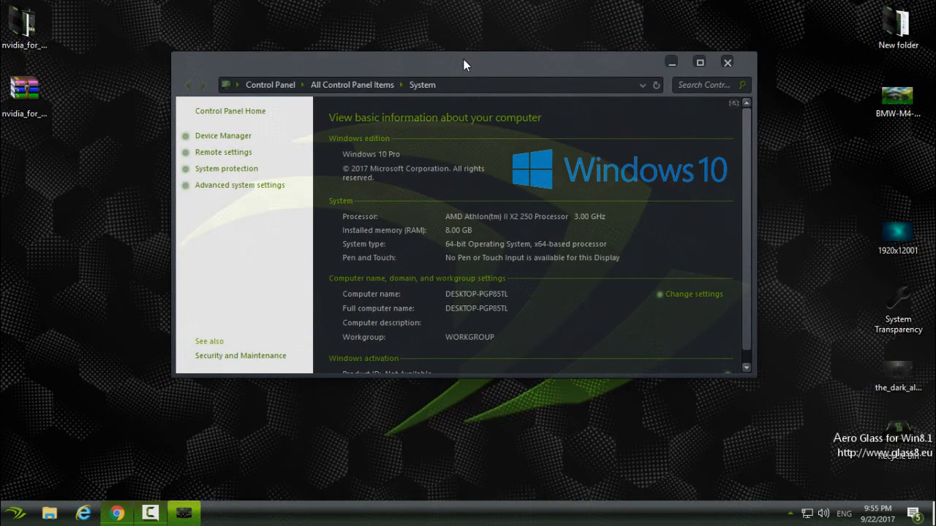
{"action": "mouse_move", "coordinate": [628, 76]}
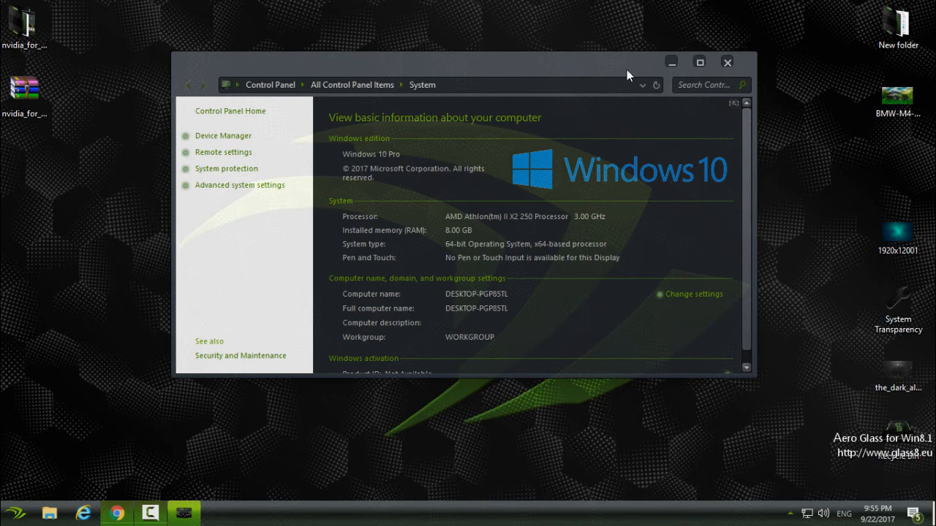
{"action": "left_click", "coordinate": [699, 61]}
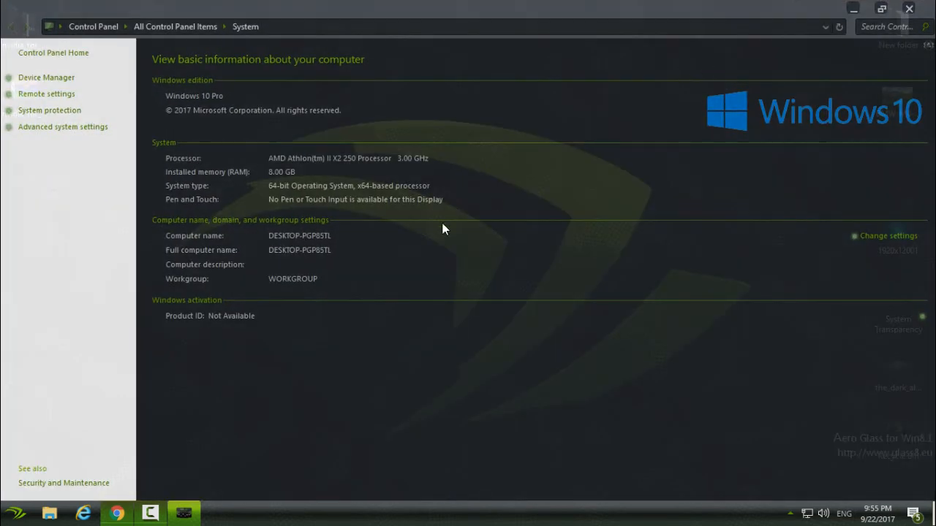
{"action": "left_click", "coordinate": [910, 8]}
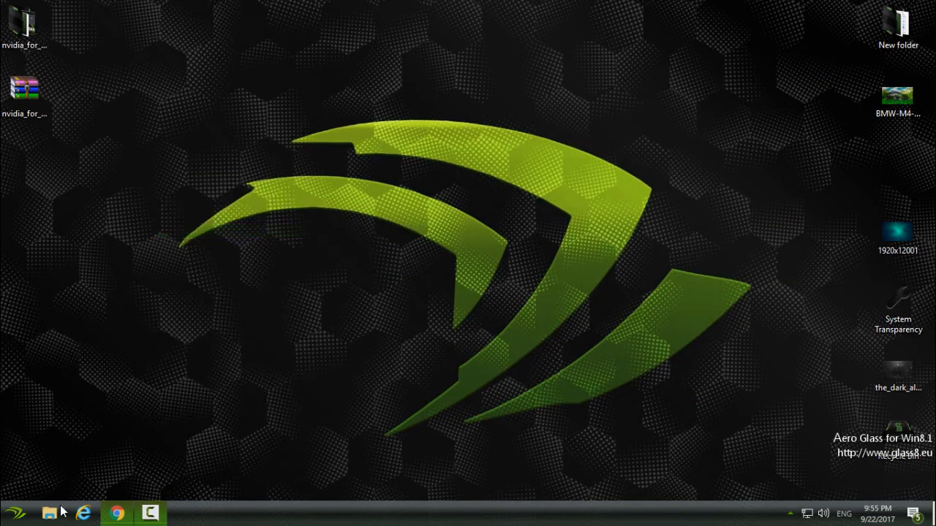
{"action": "mouse_move", "coordinate": [276, 360]}
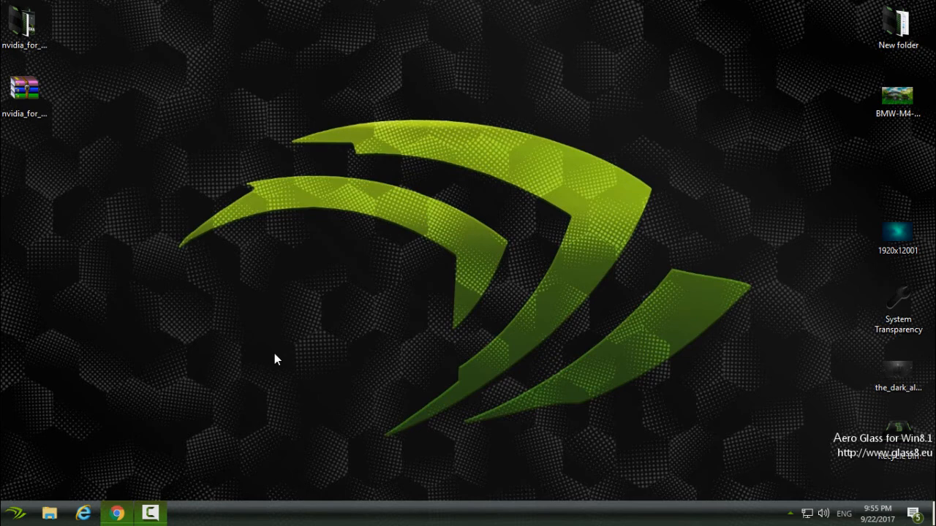
{"action": "mouse_move", "coordinate": [127, 417]}
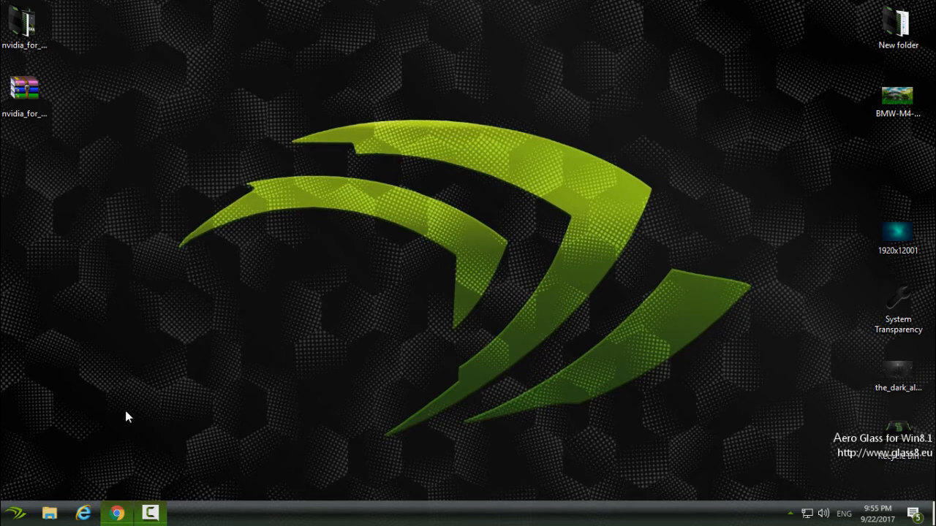
{"action": "left_click", "coordinate": [49, 512]}
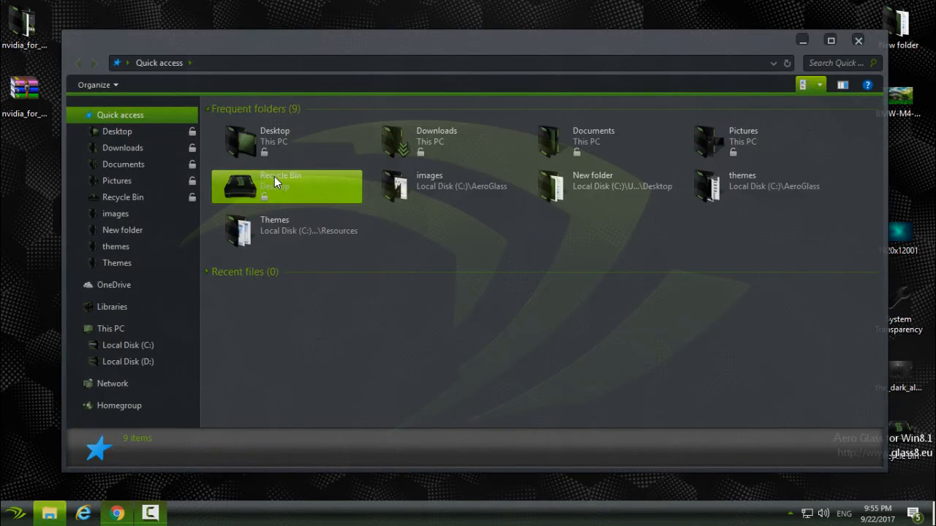
{"action": "left_click", "coordinate": [111, 328]}
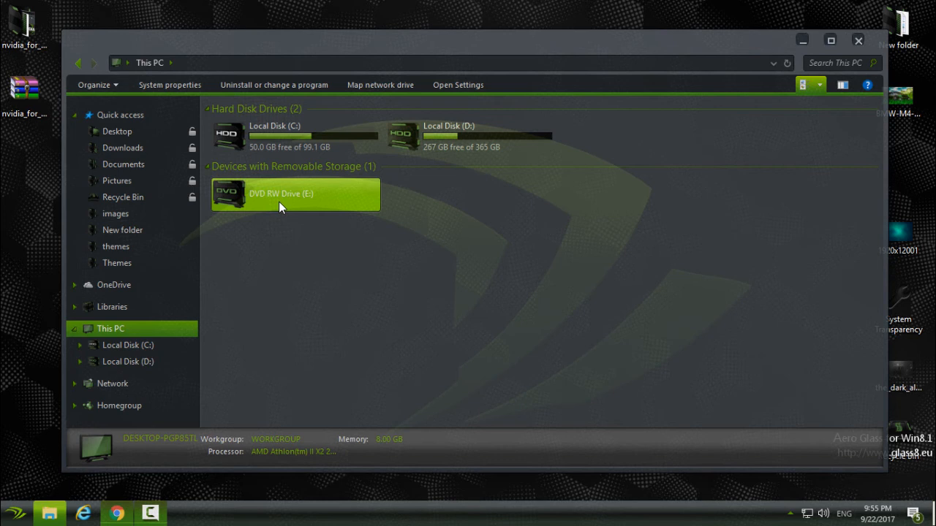
{"action": "left_click", "coordinate": [295, 193]}
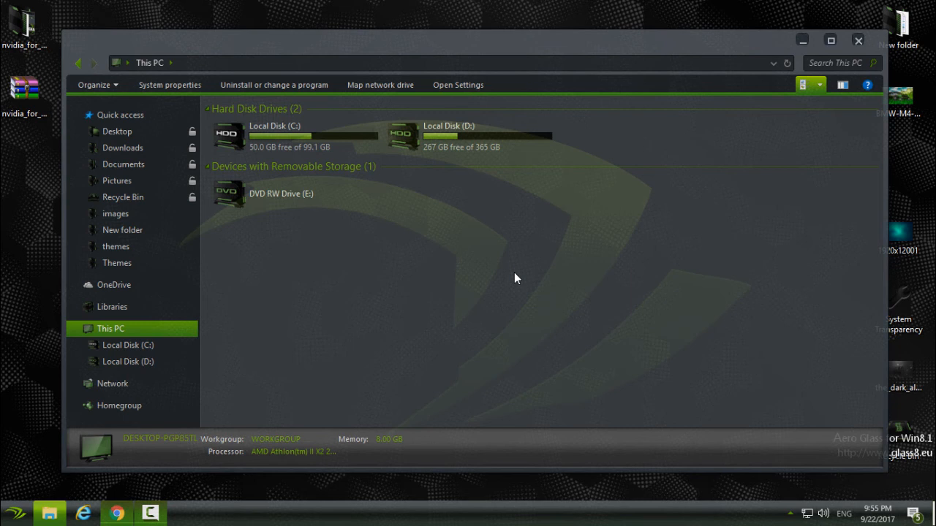
{"action": "mouse_move", "coordinate": [500, 231]}
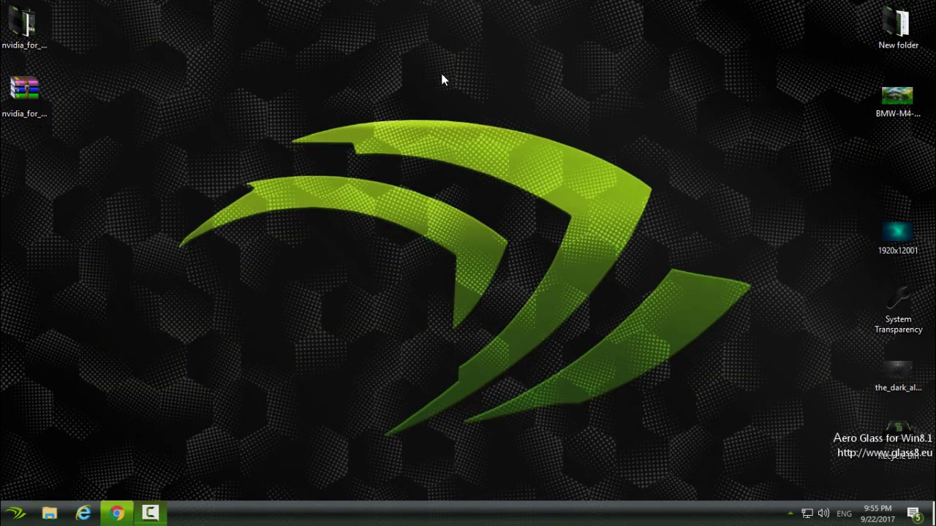
{"action": "mouse_move", "coordinate": [427, 85]}
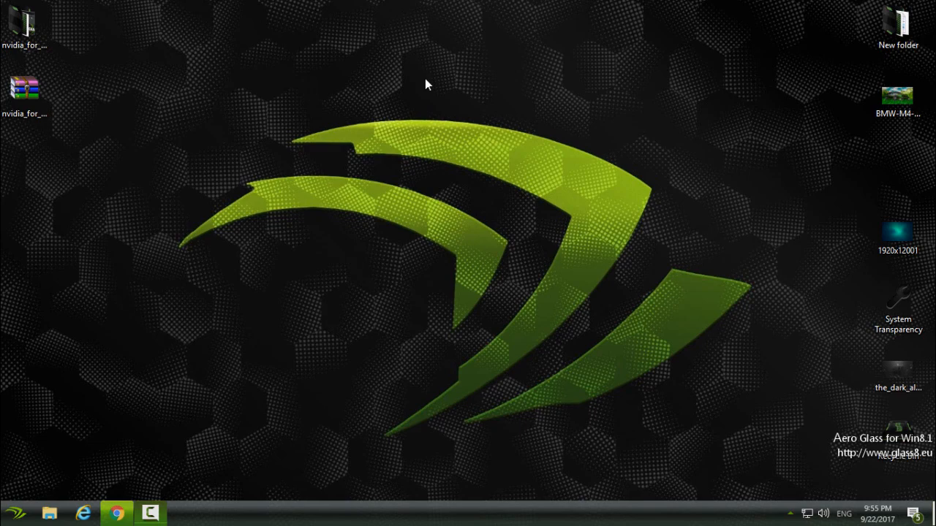